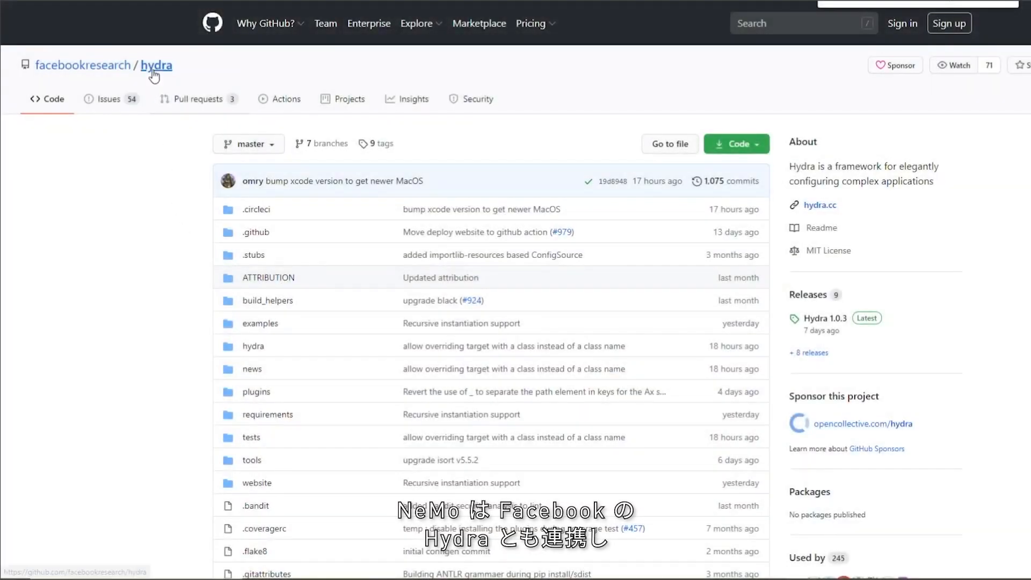
Step: Scroll past the facebookresearch/hydra file list to the README introduction
scroll(down, 3)
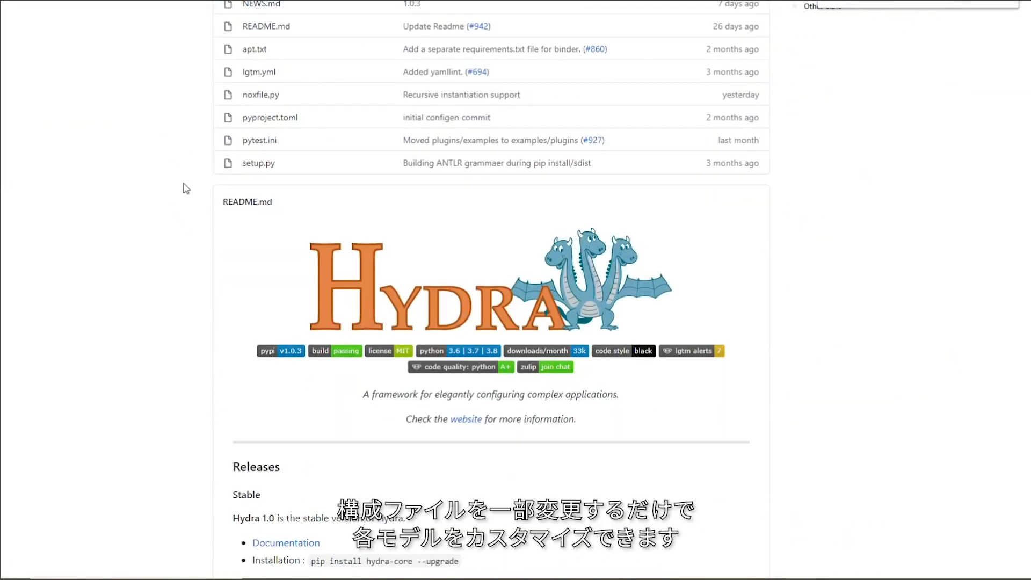
scroll(down, 3)
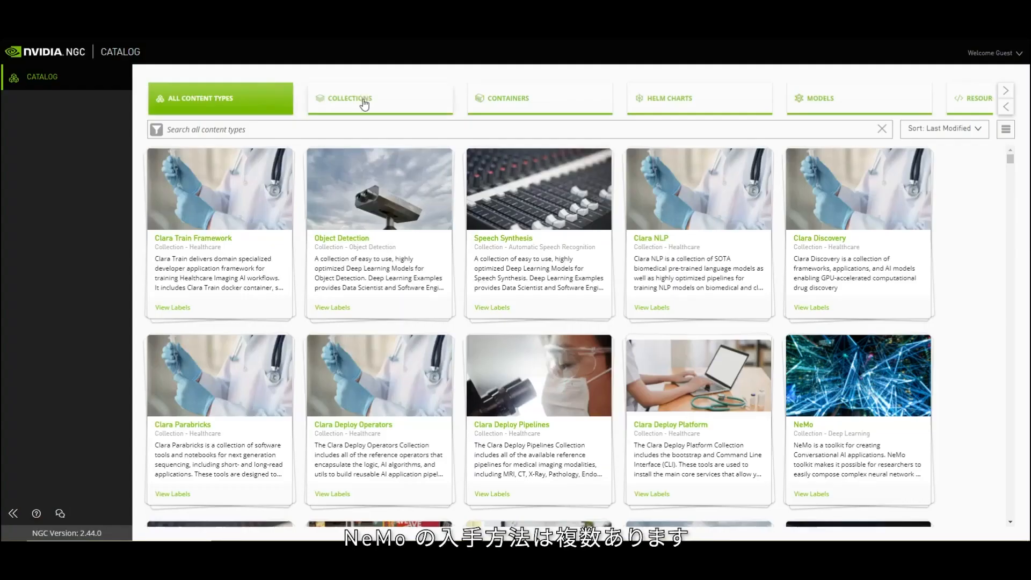
Step: Filter the NGC catalog to Collections and locate the NeMo collection tile
click(381, 97)
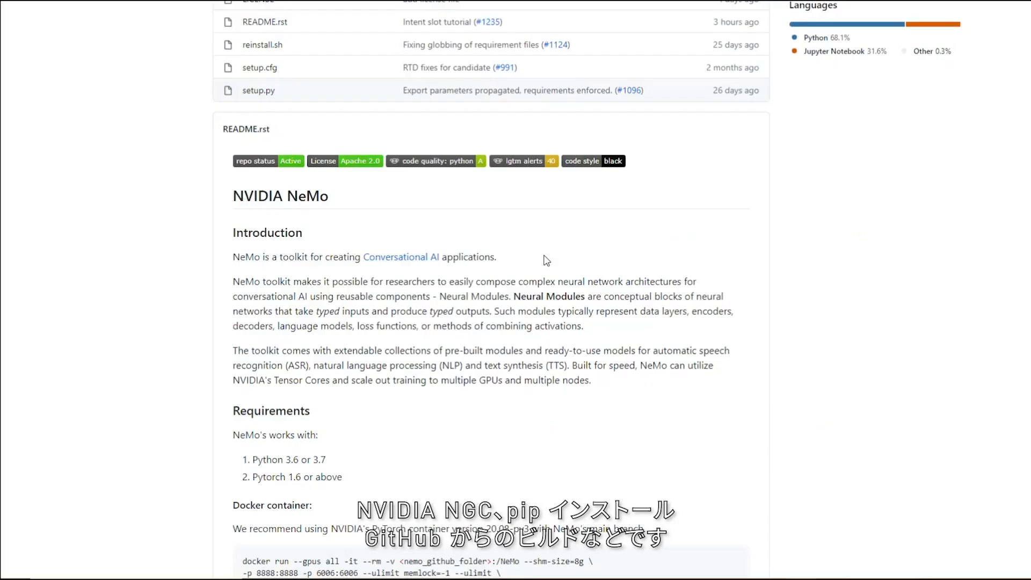
scroll(down, 3)
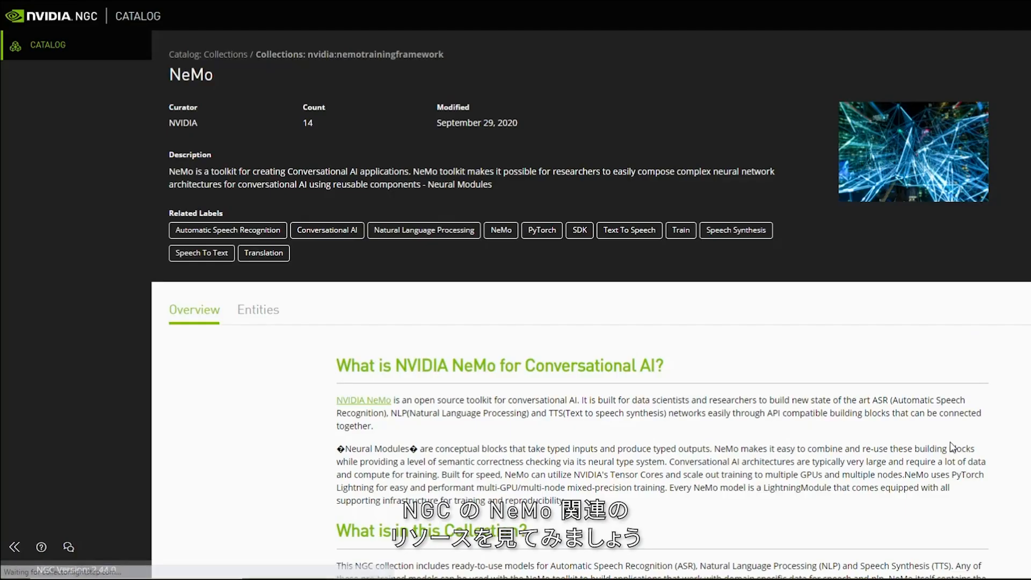
Step: From the NeMo collection overview, go to Speech Recognition and review its usage and pretrained model table
scroll(down, 3)
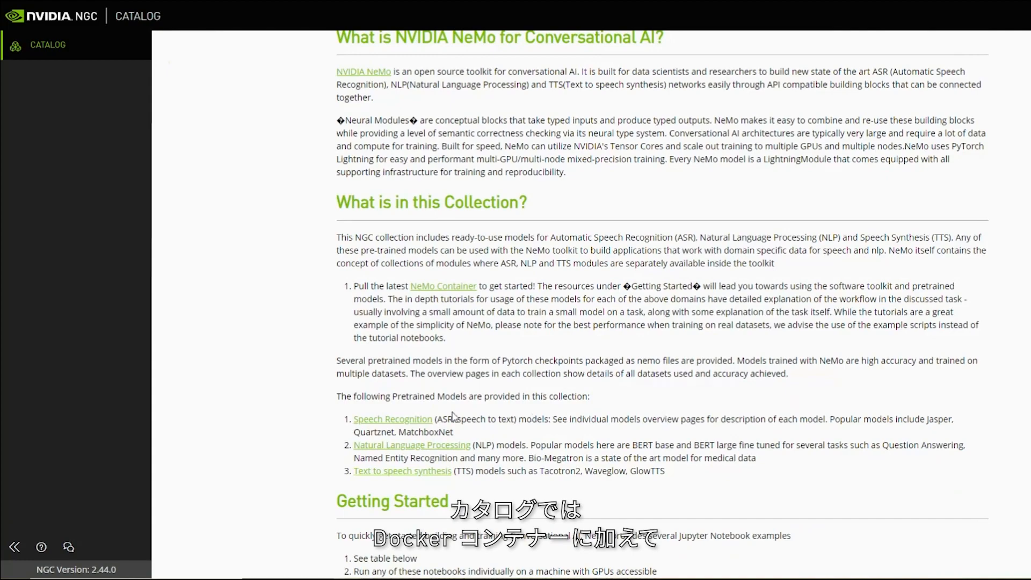
click(392, 419)
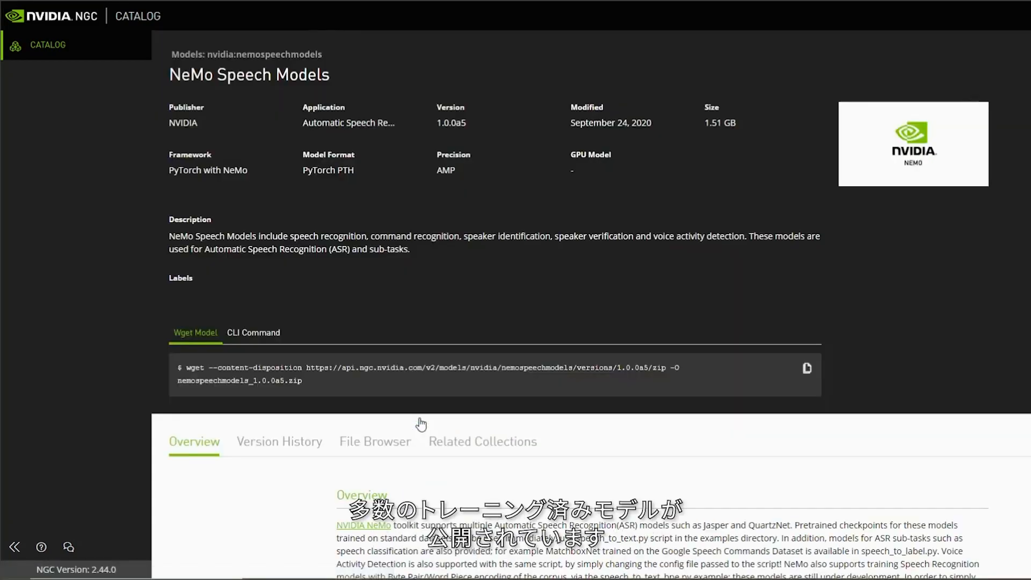
scroll(down, 3)
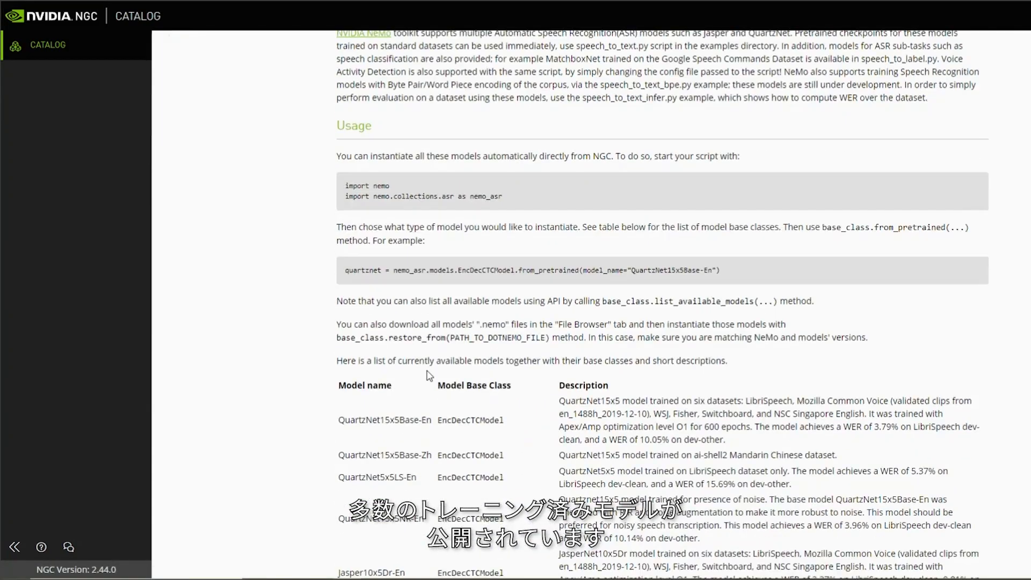